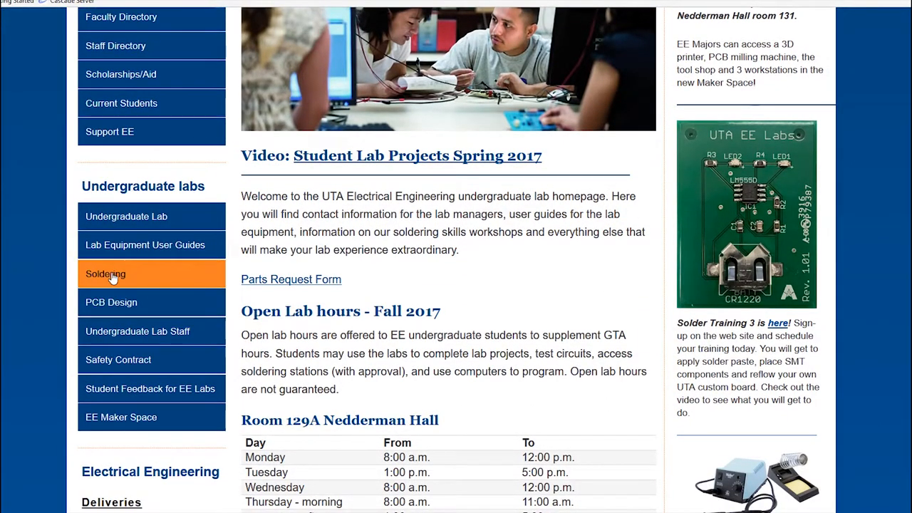
# Open the Soldering sign-up form, pick Solder I training, and select the First name field
pyautogui.click(105, 274)
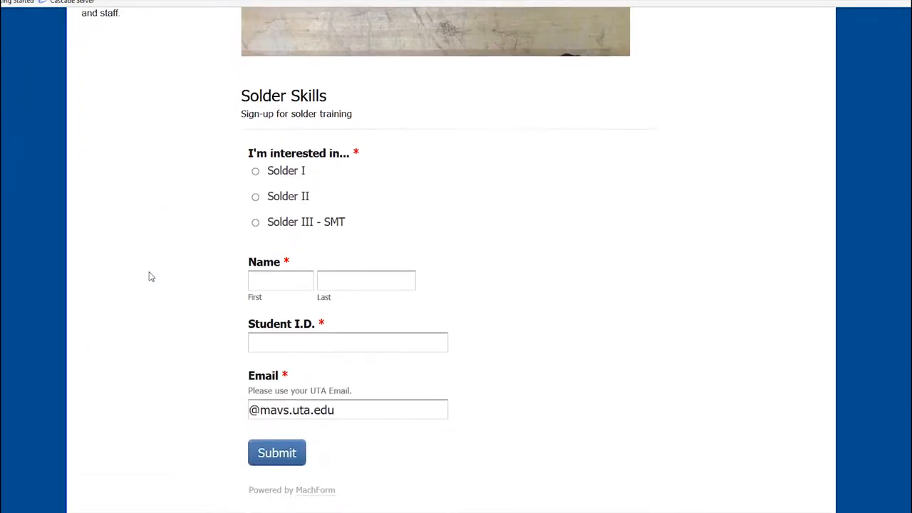
pyautogui.click(255, 171)
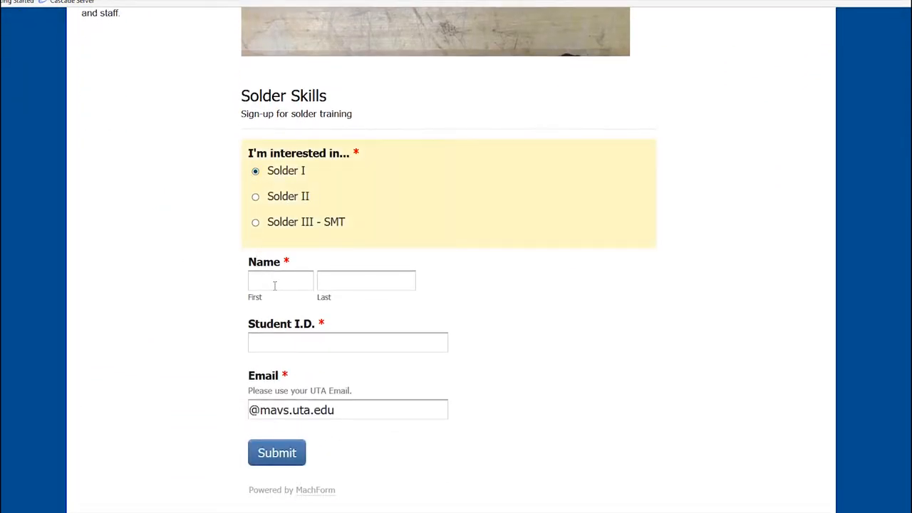
pyautogui.click(280, 280)
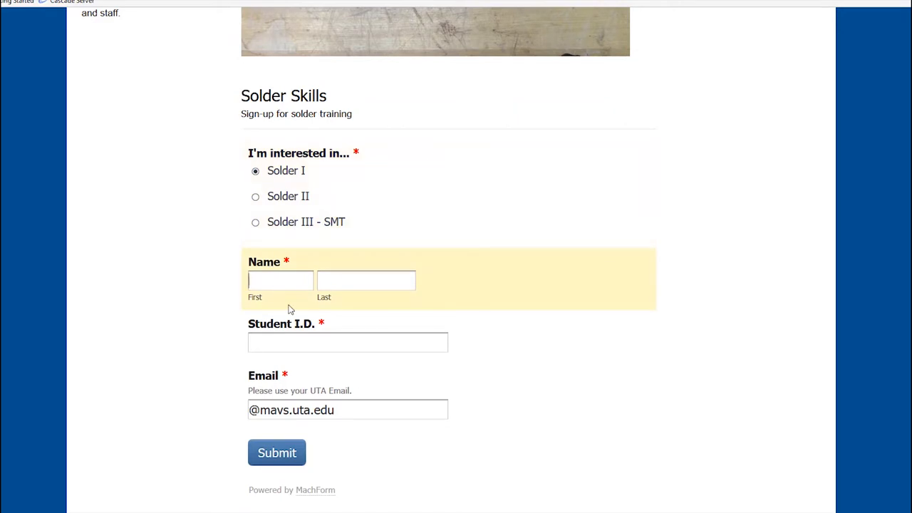
# Enter 'solder' in the form, review the EAGLE schematic, then return to the UTA EE Labs homepage
pyautogui.write('solder')
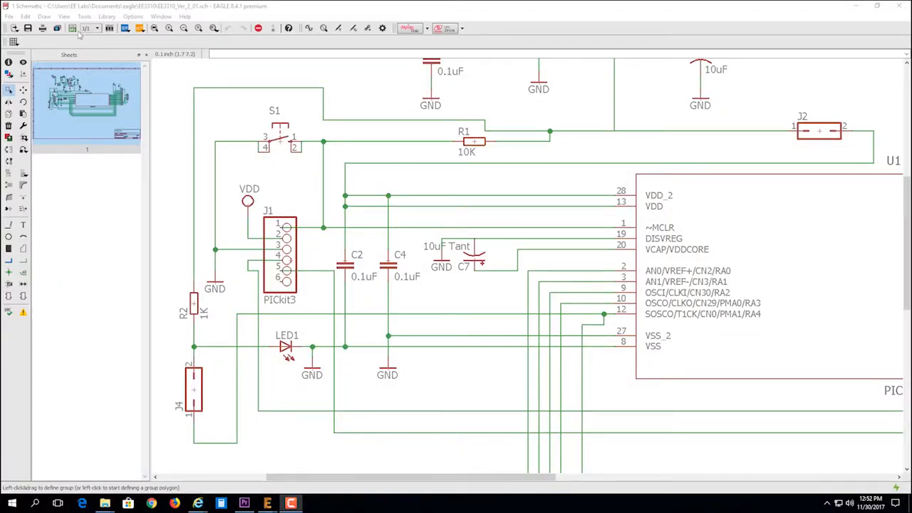
pyautogui.click(71, 27)
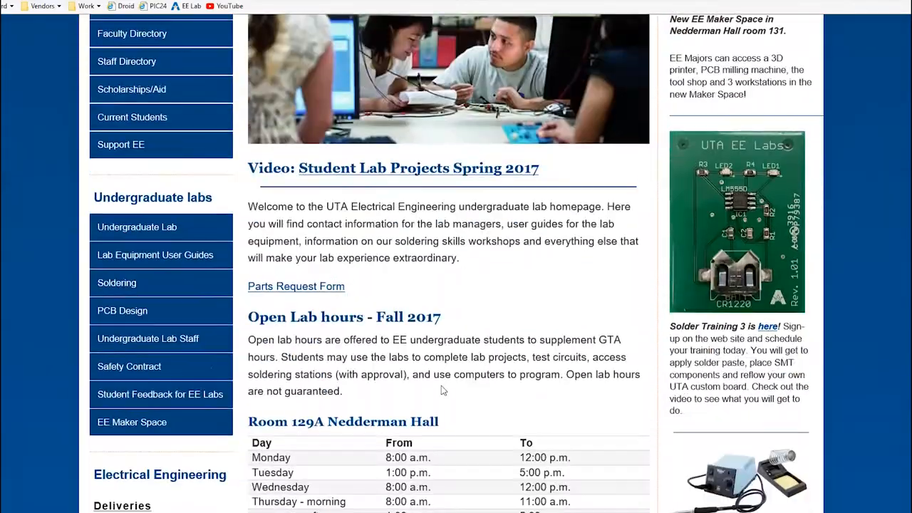
pyautogui.click(121, 310)
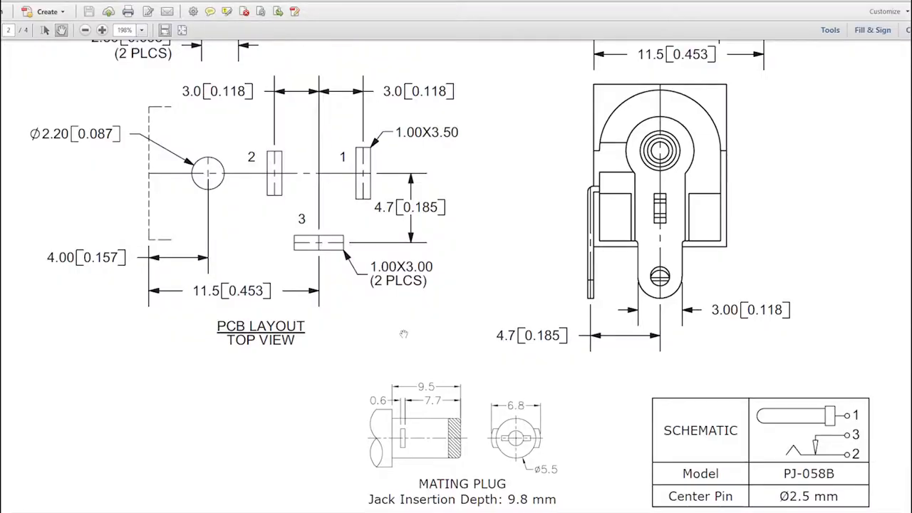
pyautogui.moveTo(342, 317)
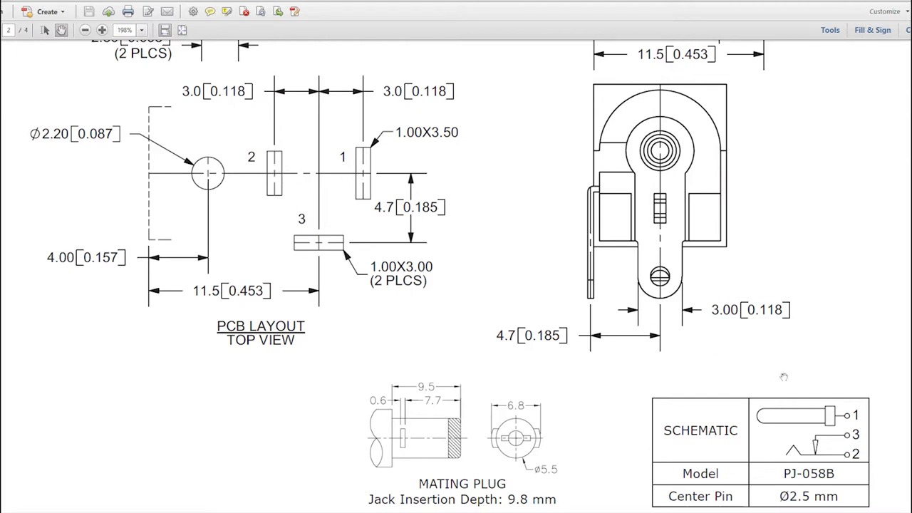
pyautogui.moveTo(875, 416)
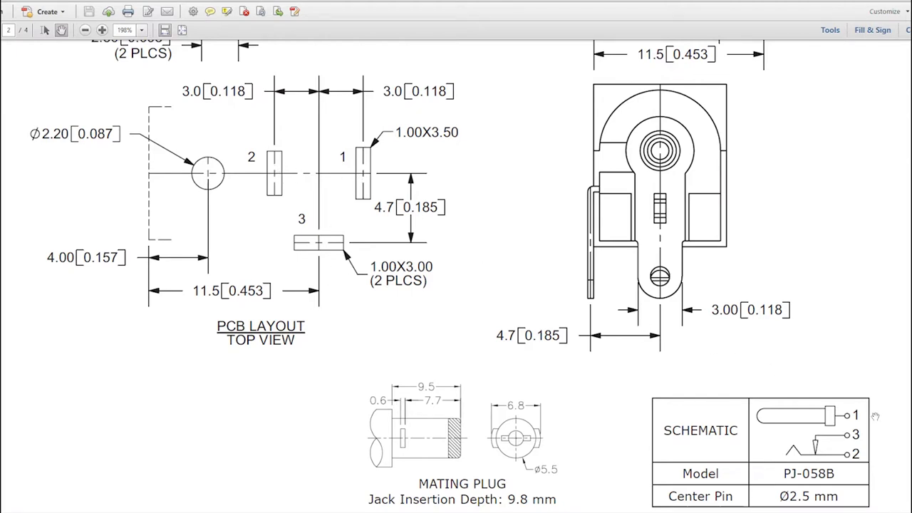
pyautogui.moveTo(775, 417)
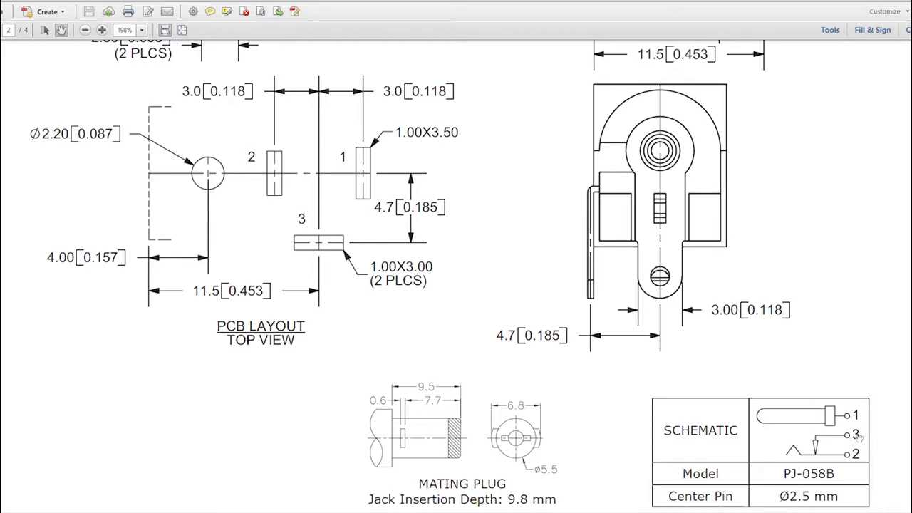
pyautogui.moveTo(292, 248)
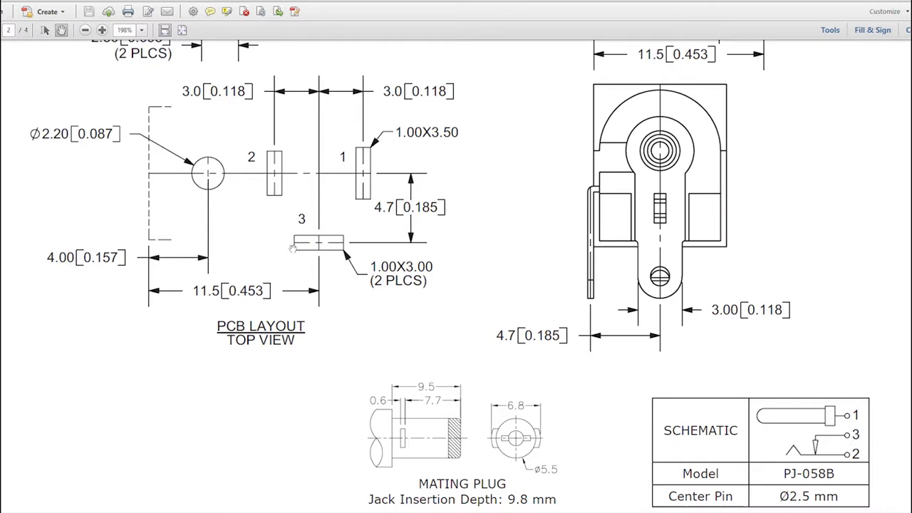
pyautogui.moveTo(413, 134)
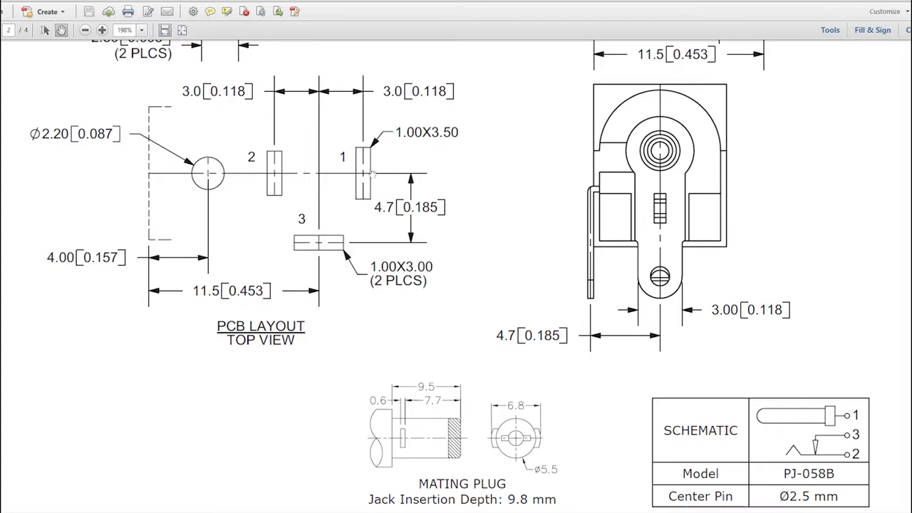
pyautogui.moveTo(276, 261)
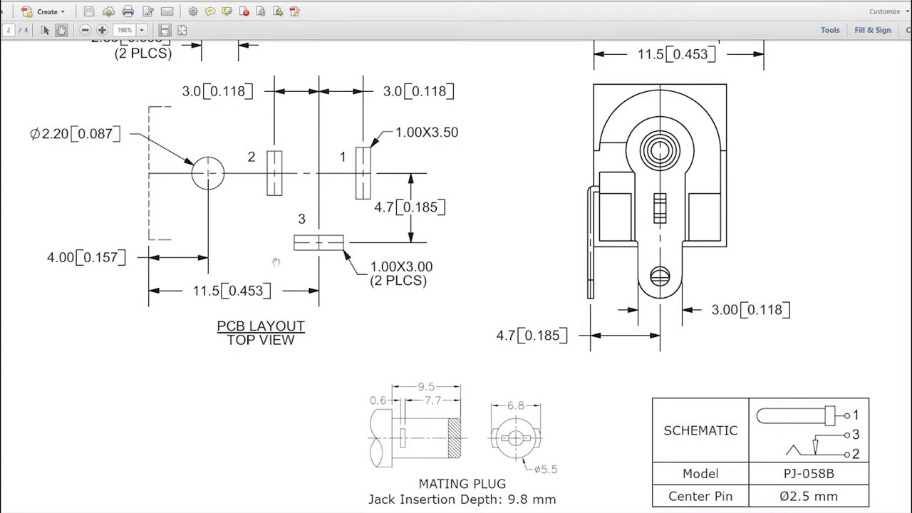
pyautogui.moveTo(310, 253)
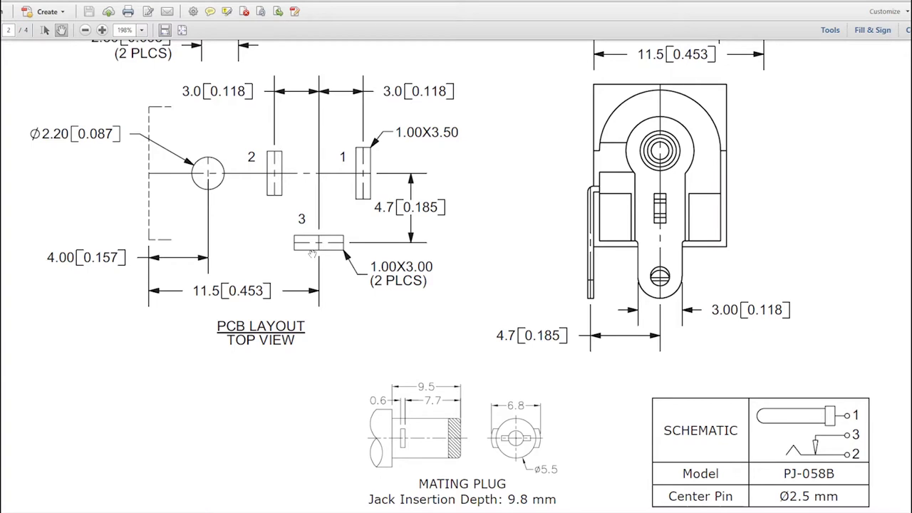